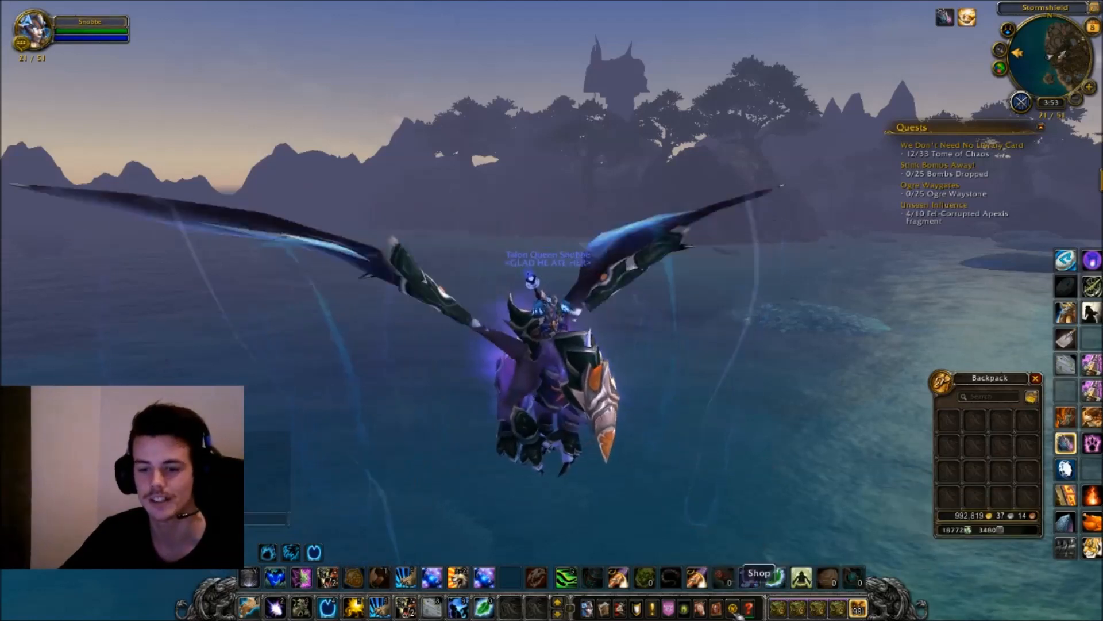
# Step: Switch to the Random Name Picker page in Chrome and scroll further down the names box
pyautogui.click(757, 570)
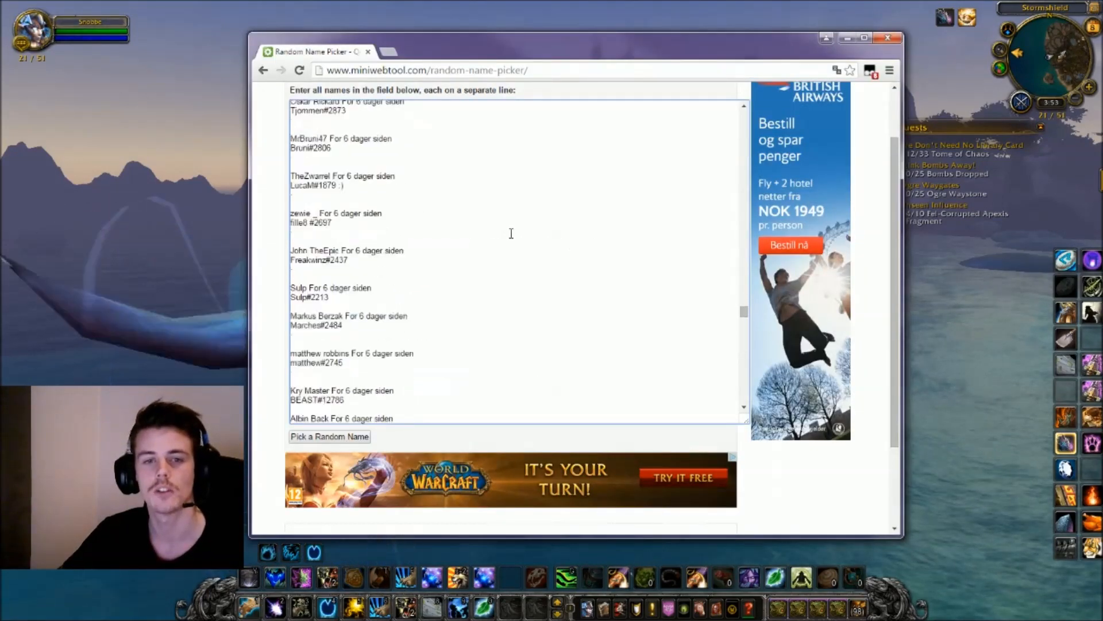
pyautogui.scroll(-3)
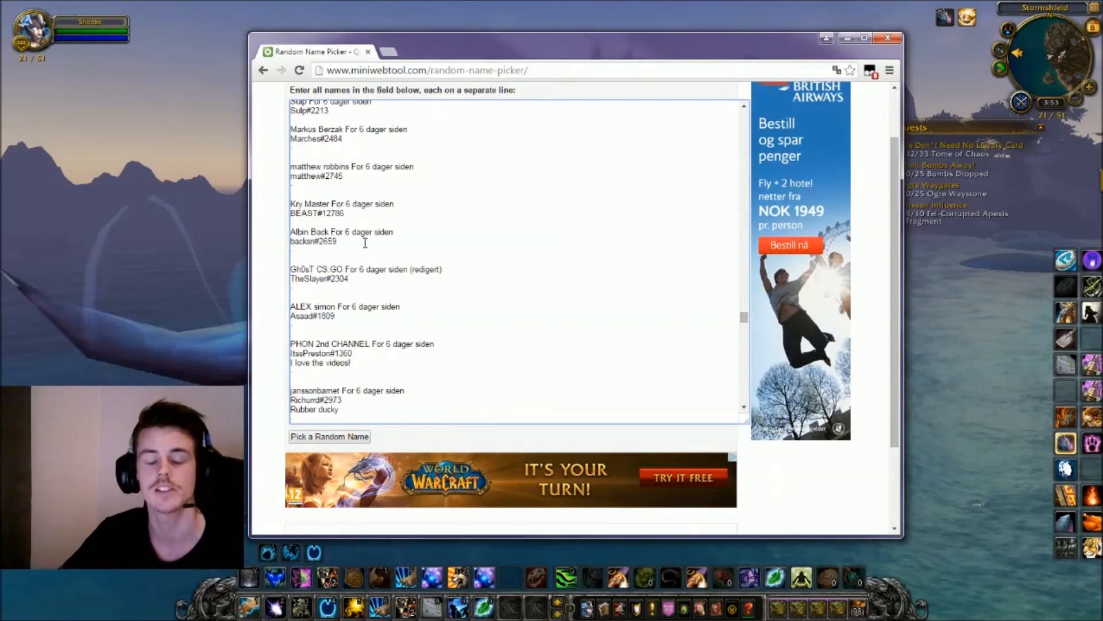
pyautogui.moveTo(390, 281)
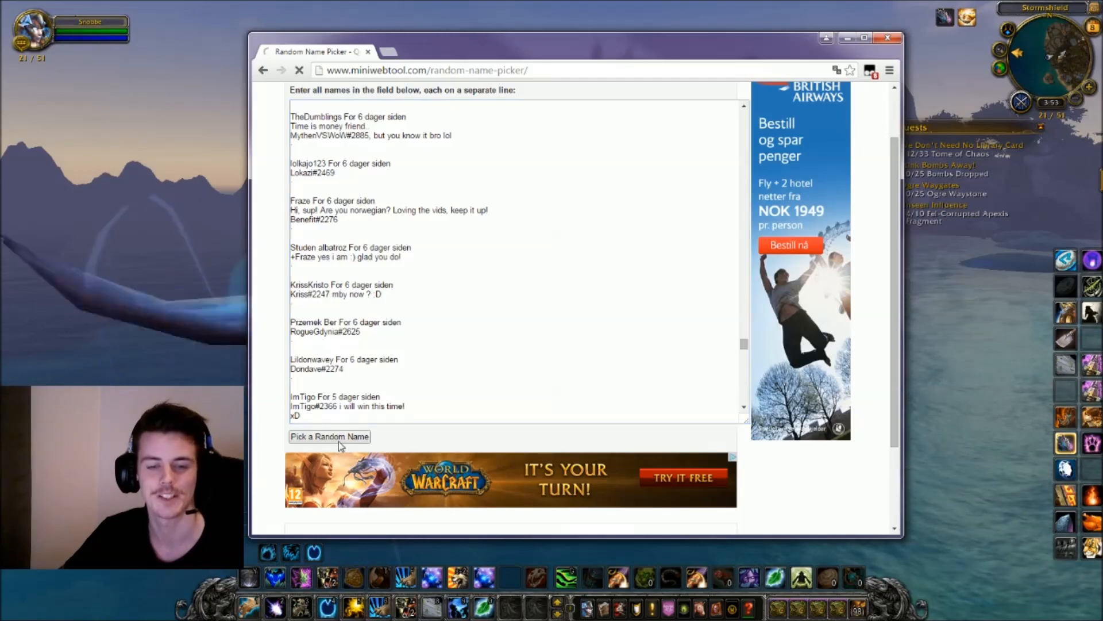
pyautogui.click(329, 437)
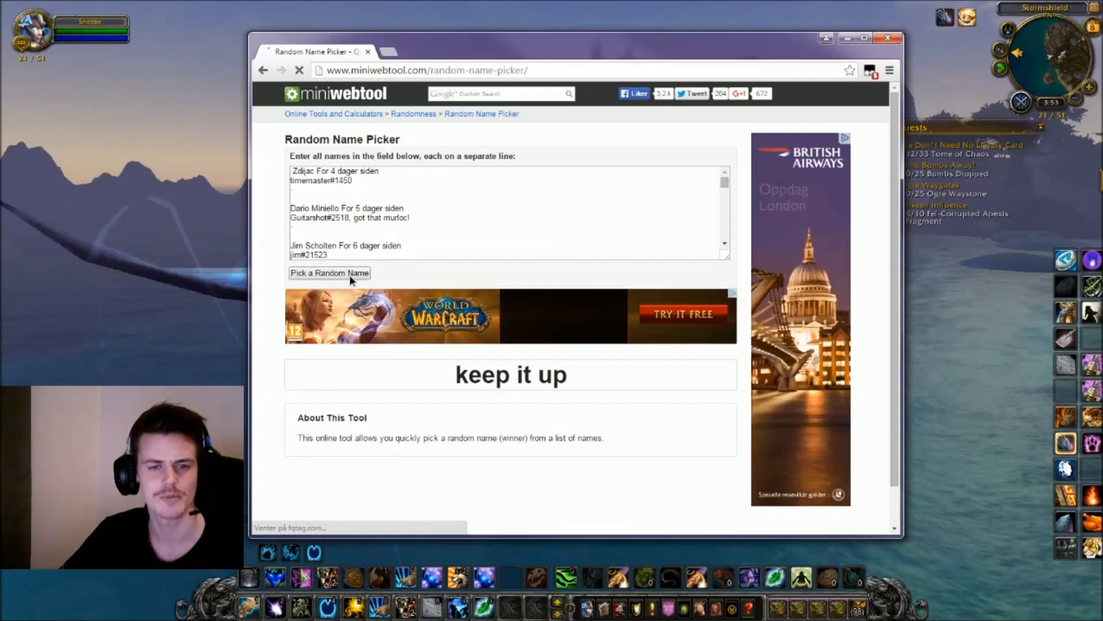
pyautogui.click(329, 273)
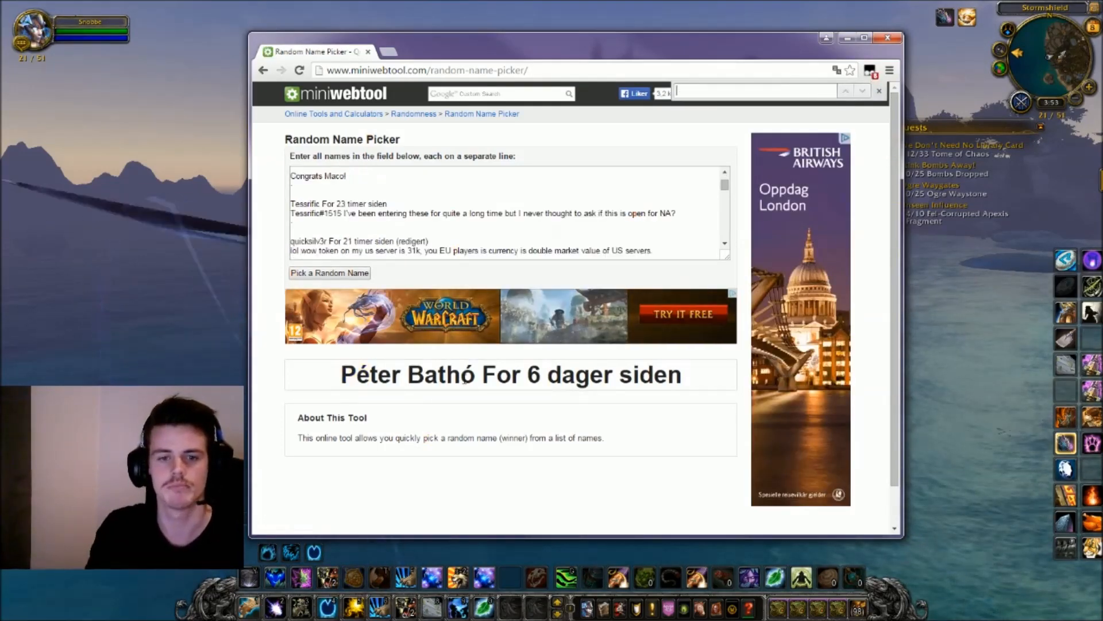
pyautogui.write('bath')
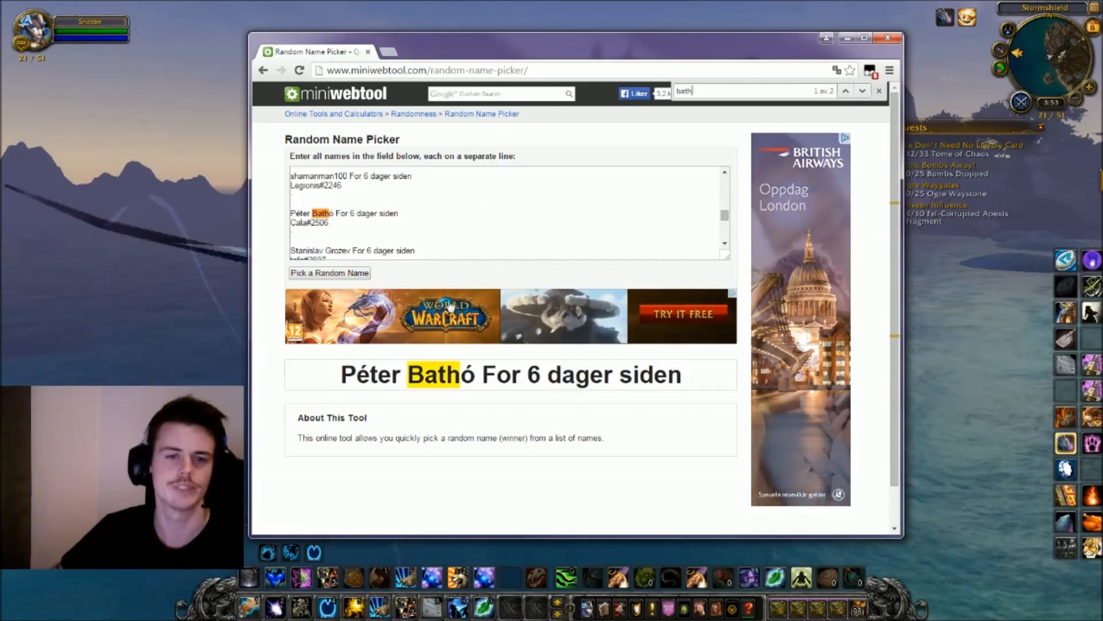